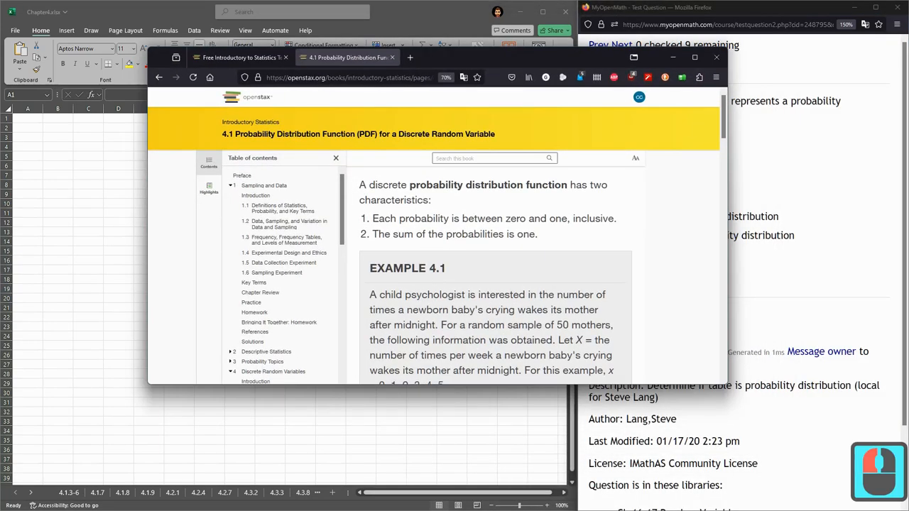
Step: Read through the probability distribution question, marking phrases and the x value 5 while scanning the table
double_click(434, 184)
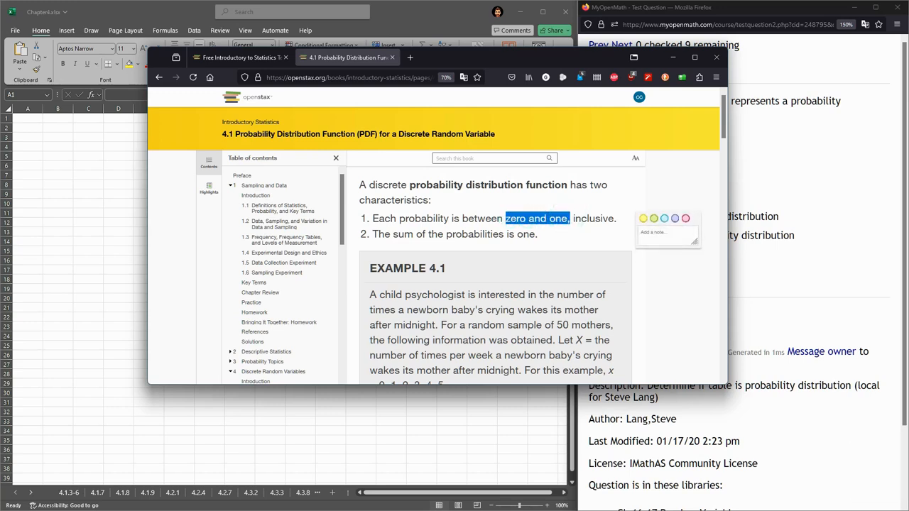
left_click(504, 219)
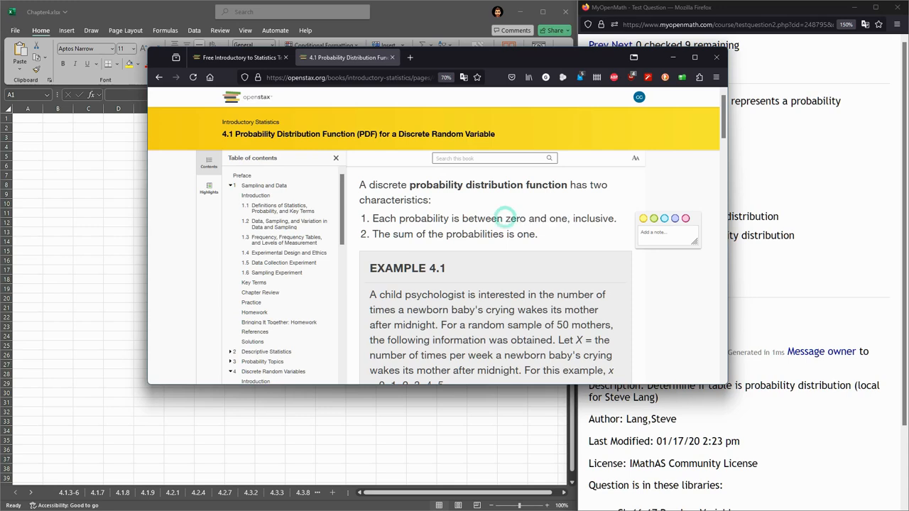
double_click(514, 219)
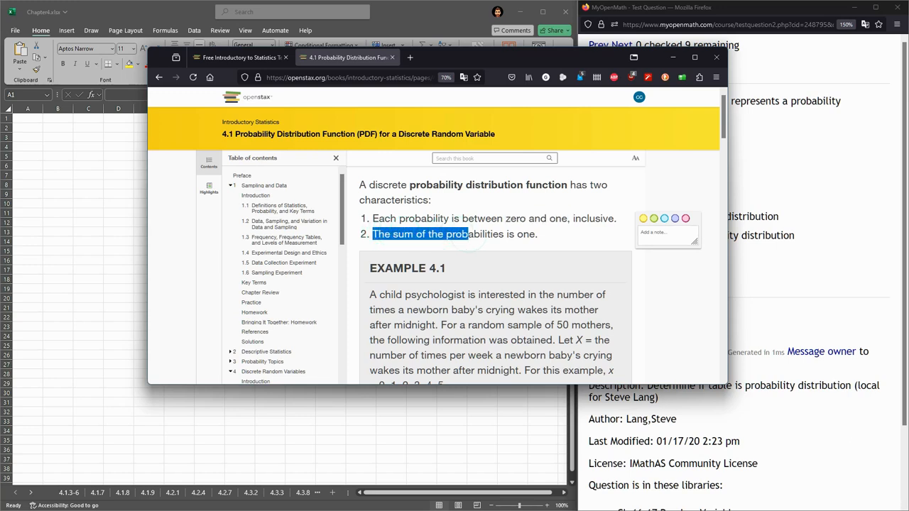
left_click(570, 233)
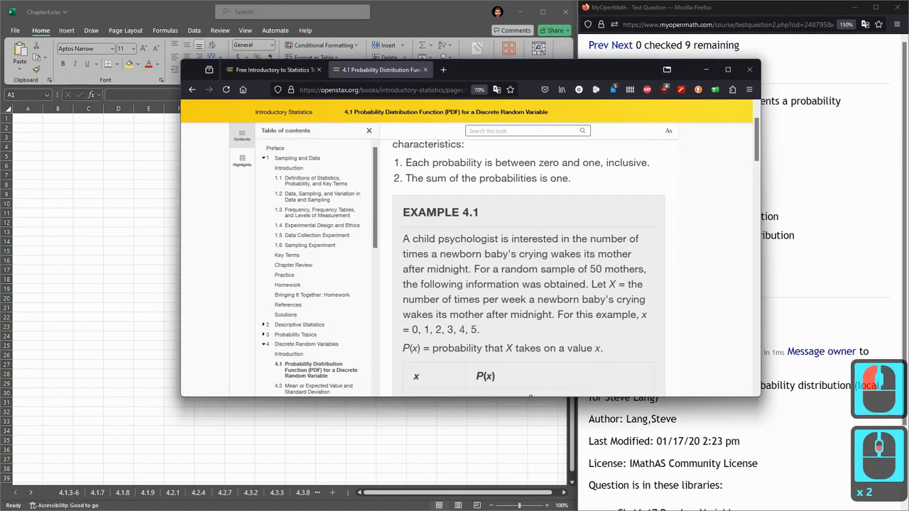
scroll("down", 3)
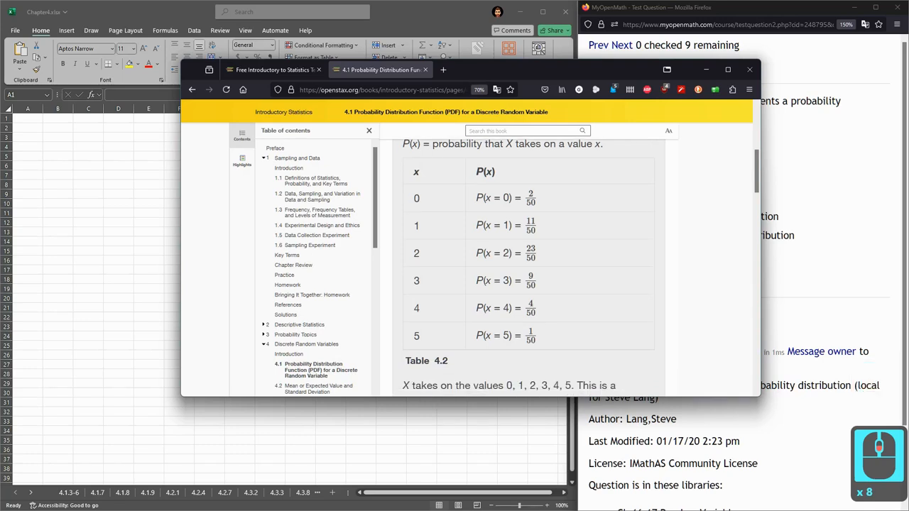
double_click(416, 253)
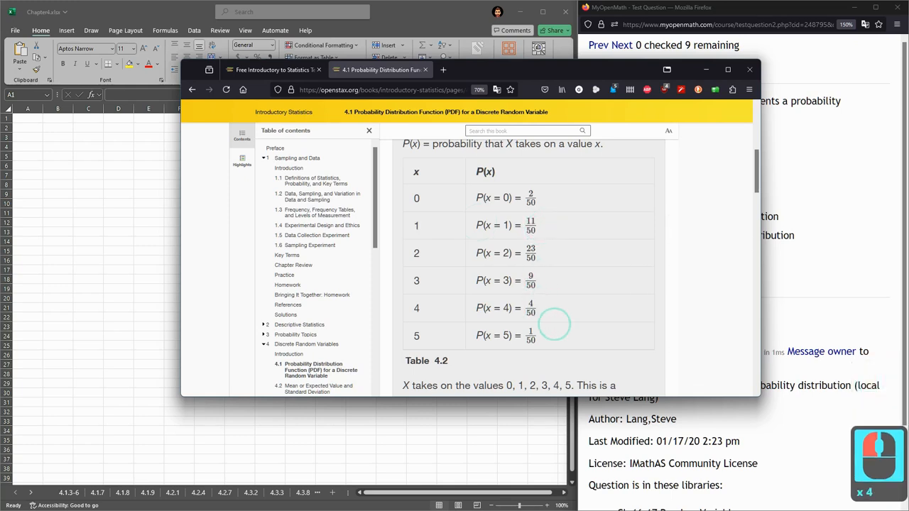
double_click(416, 198)
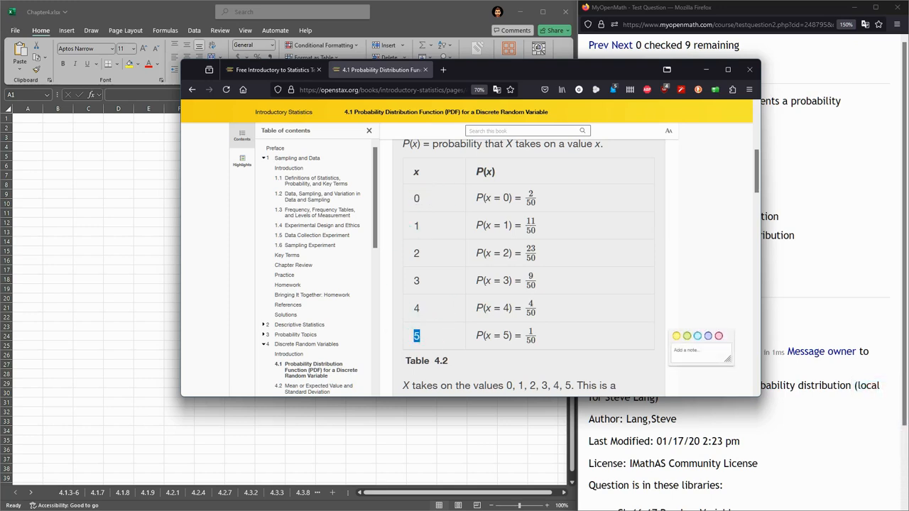
left_click(528, 253)
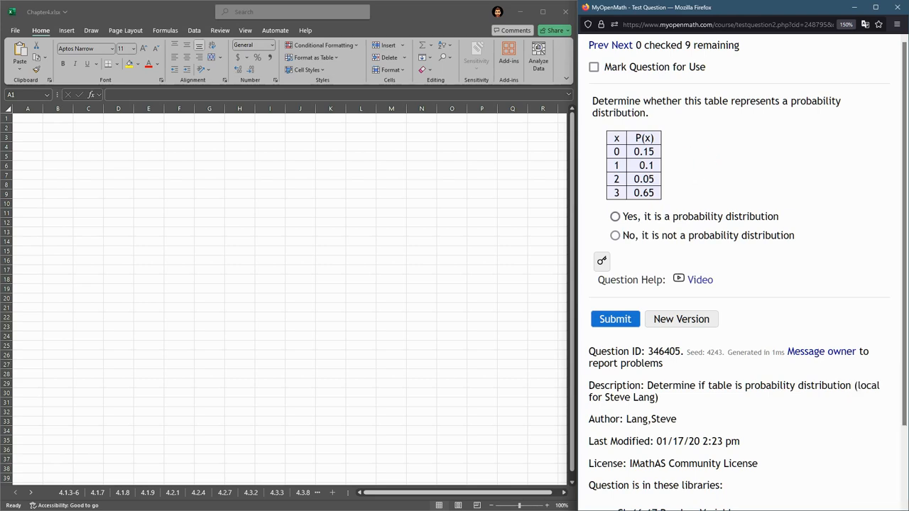
Step: Select the whole x and P(x) table in the question and copy it
double_click(623, 101)
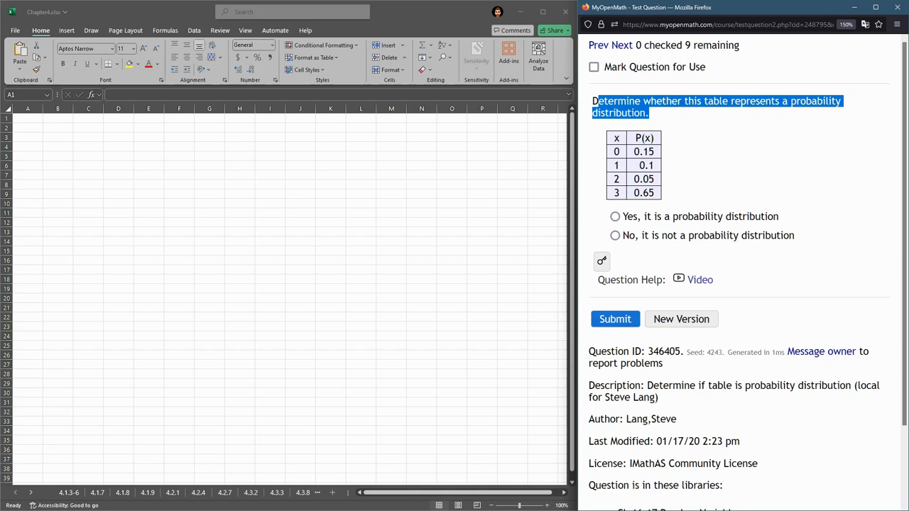
left_click(642, 150)
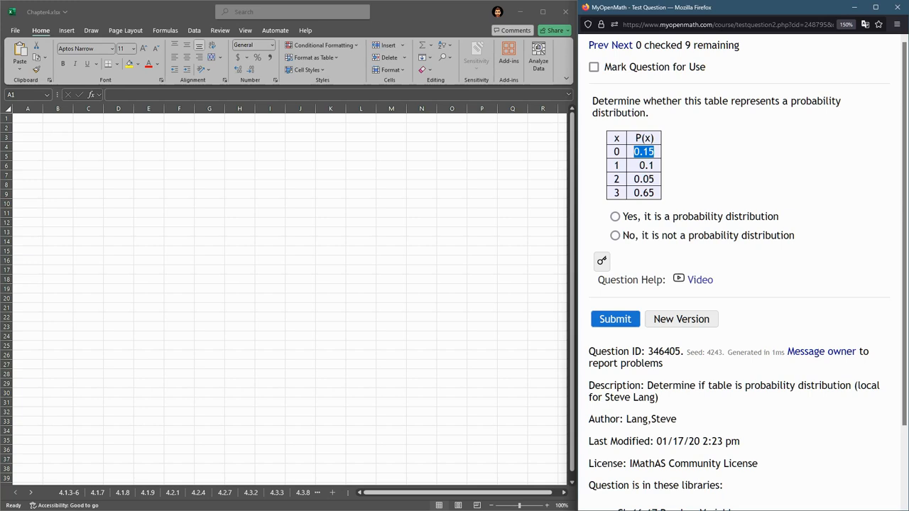
double_click(643, 193)
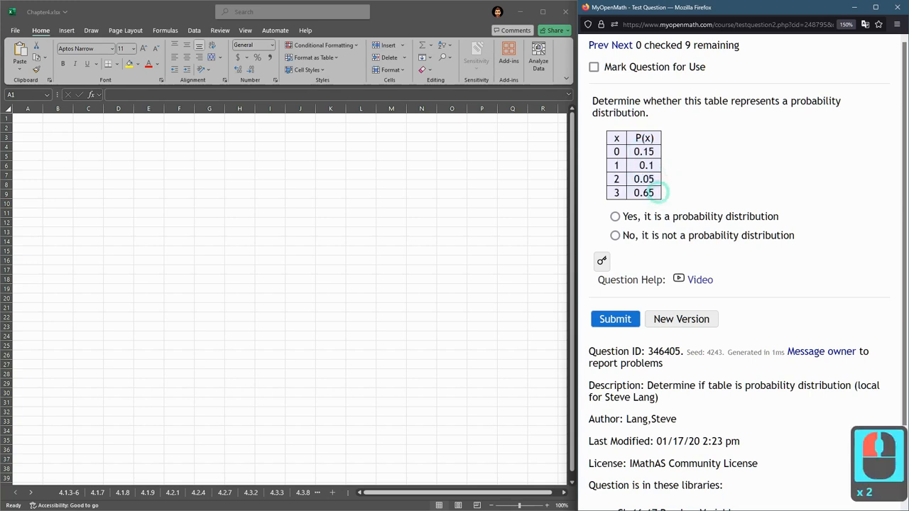
left_click_drag(617, 138, 616, 164)
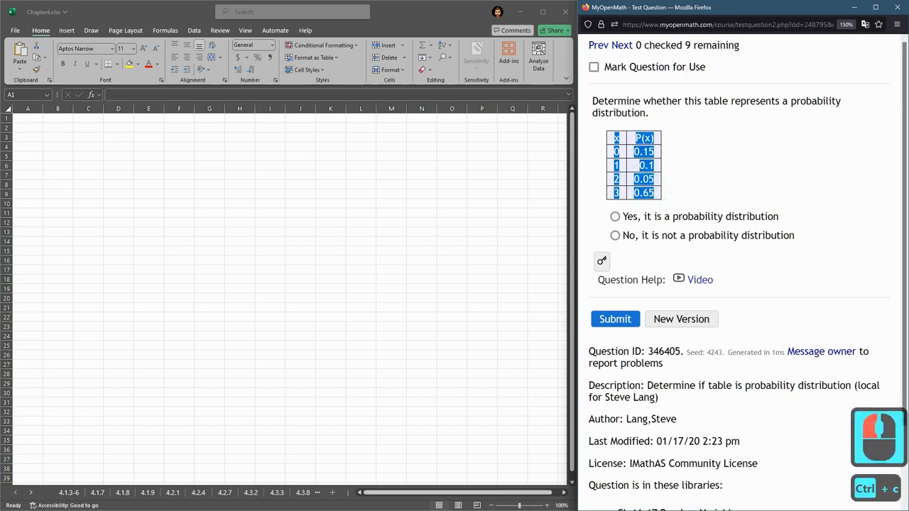
Step: Paste the x and P(x) table into the sheet starting at A1
key("ctrl+v")
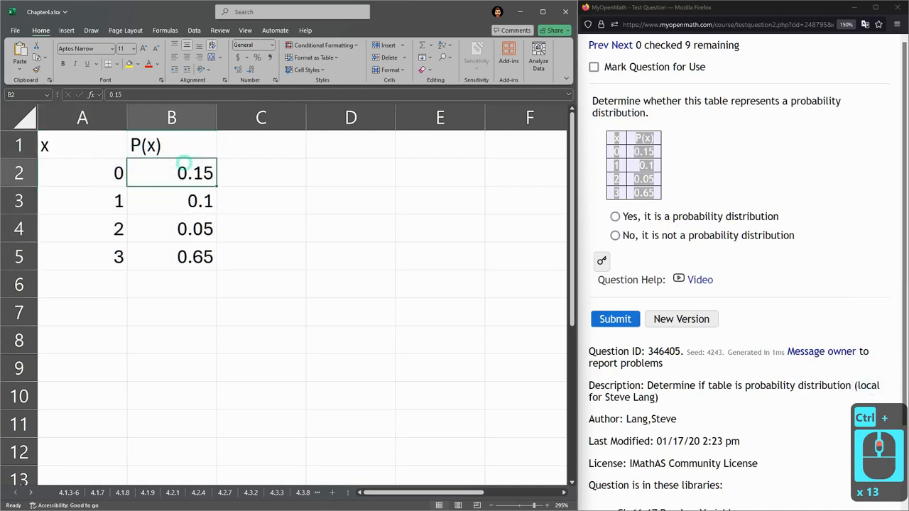
left_click_drag(195, 173, 194, 255)
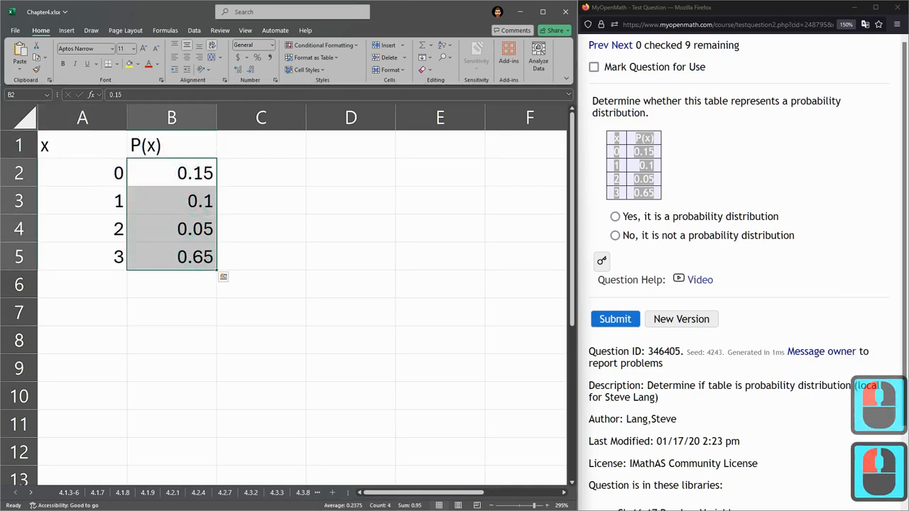
Step: Total the probabilities with =SUM(B2:B5) in B7, giving 0.95
type("=s")
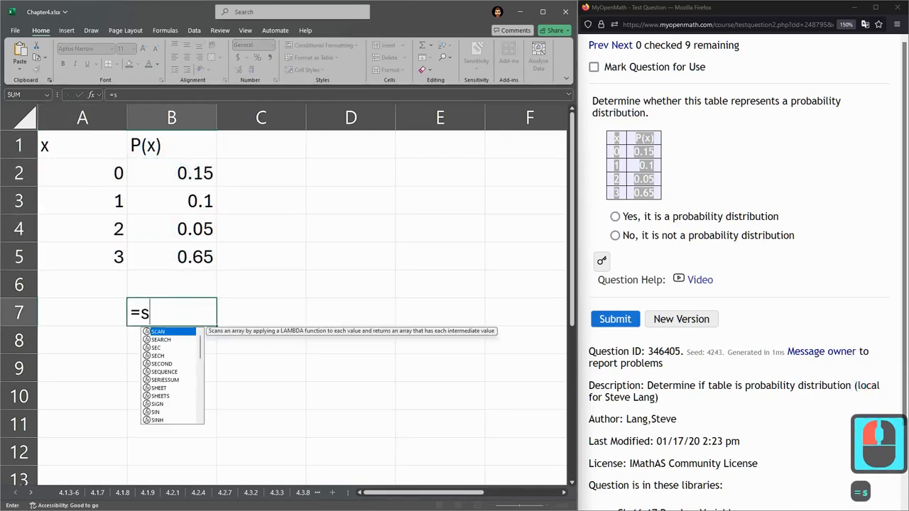
type("um(")
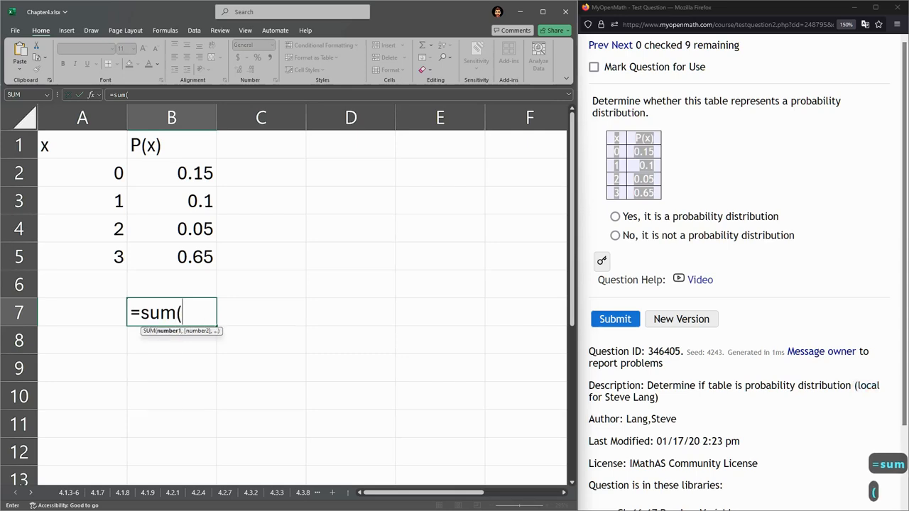
left_click(171, 174)
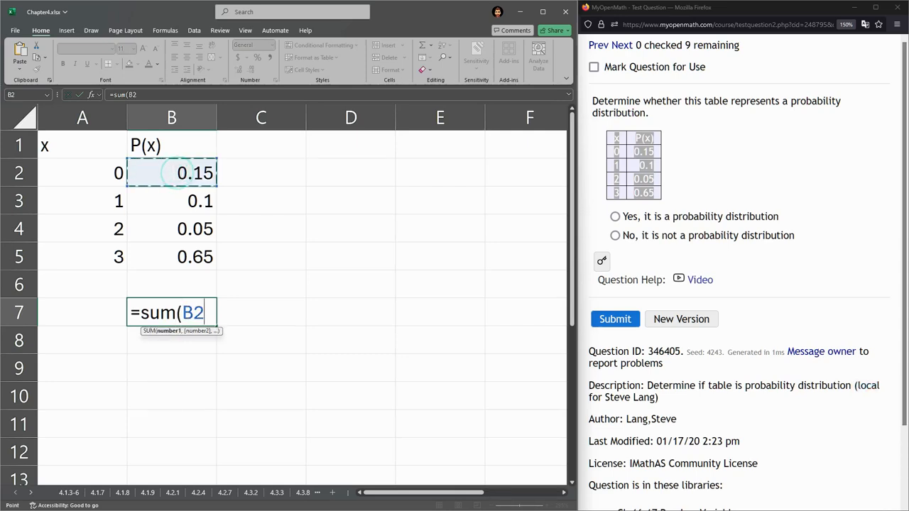
left_click_drag(170, 173, 171, 256)
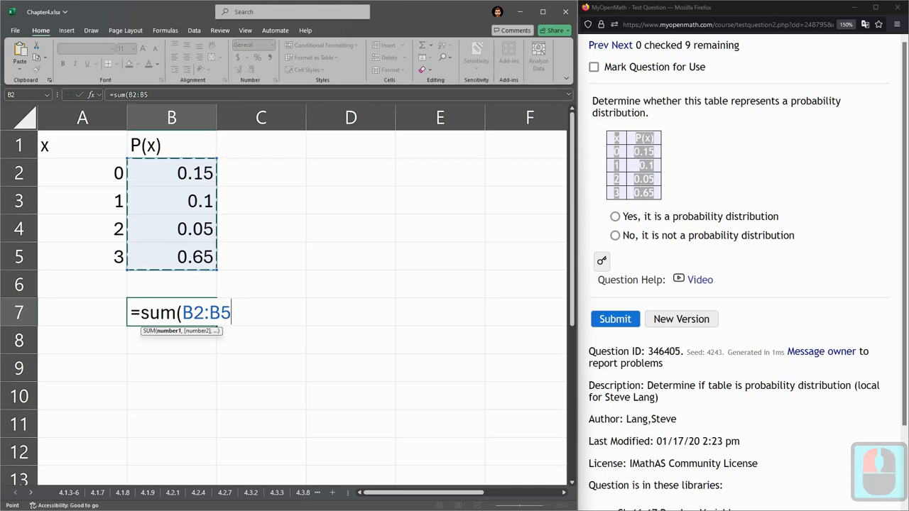
type(")")
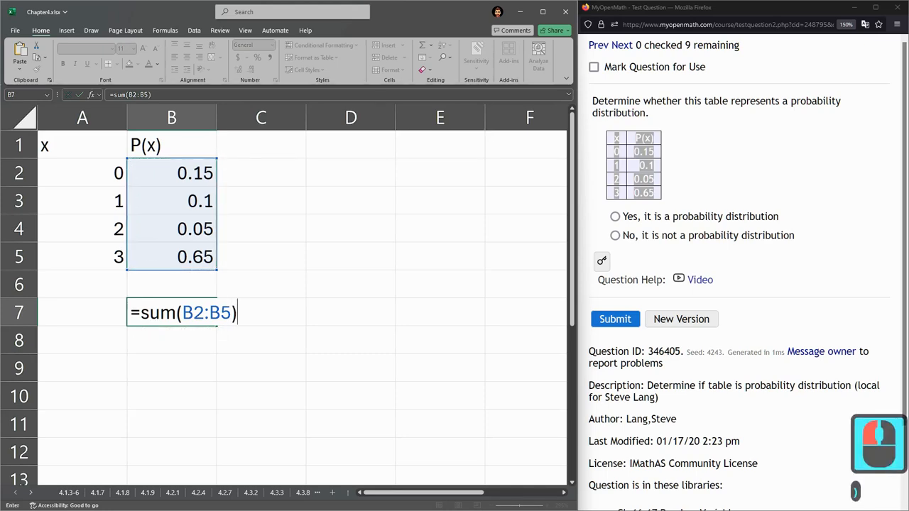
key("enter")
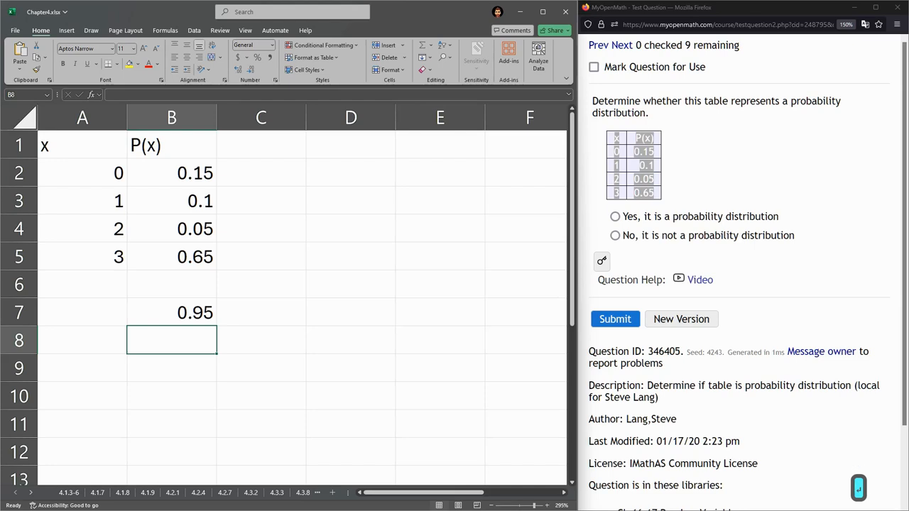
Step: Answer 'No, it is not a probability distribution' and submit it for a 1/1 score
left_click(171, 312)
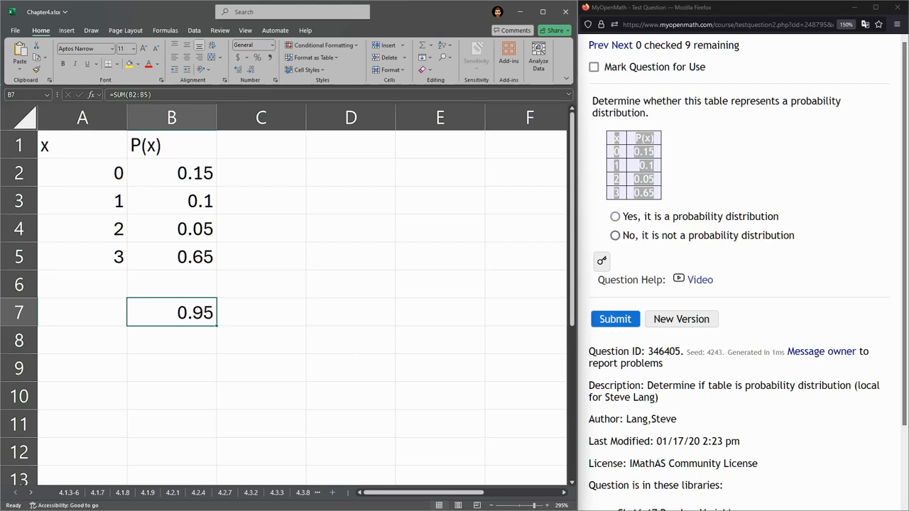
left_click(615, 235)
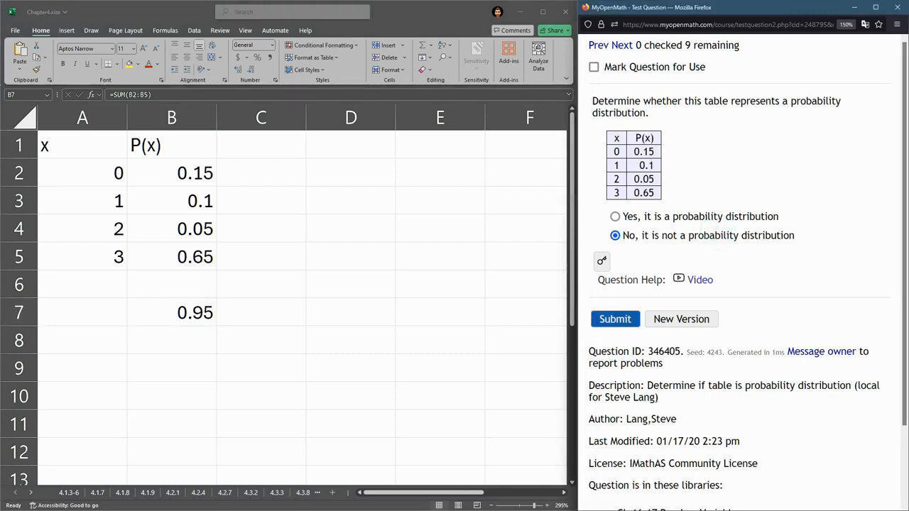
left_click(613, 318)
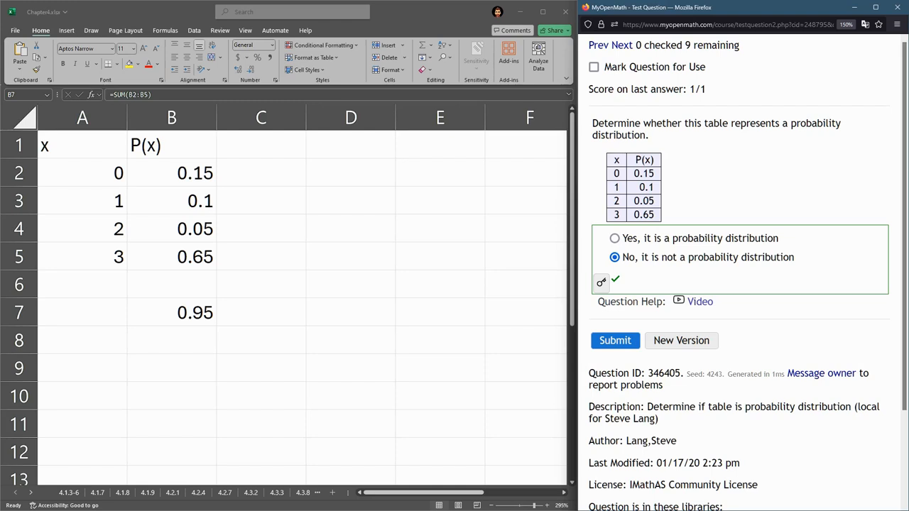
left_click(170, 227)
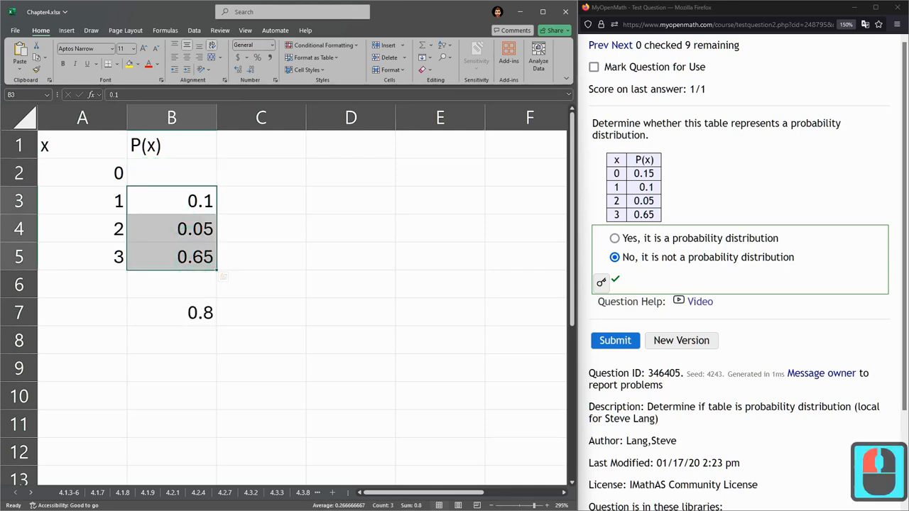
Step: Clear the 0.15 probability for x = 0 so the total in B7 drops to 0.8
left_click(171, 174)
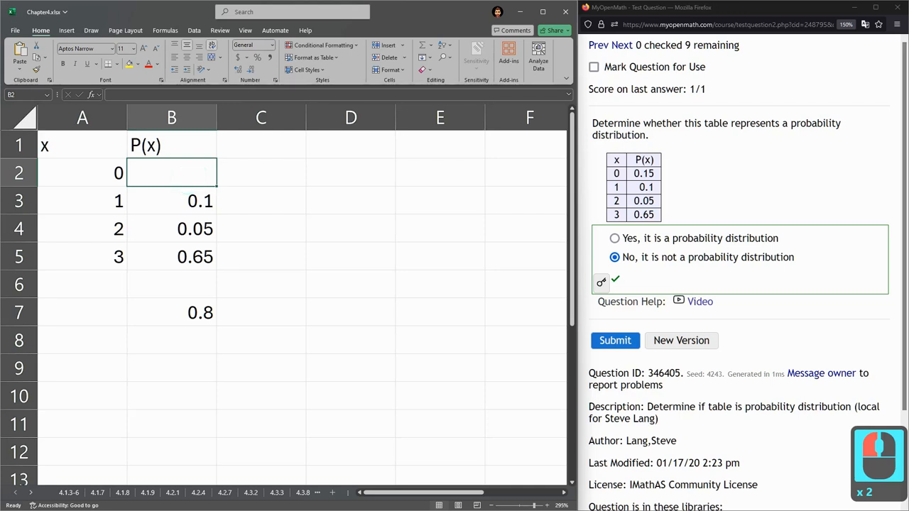
left_click(171, 313)
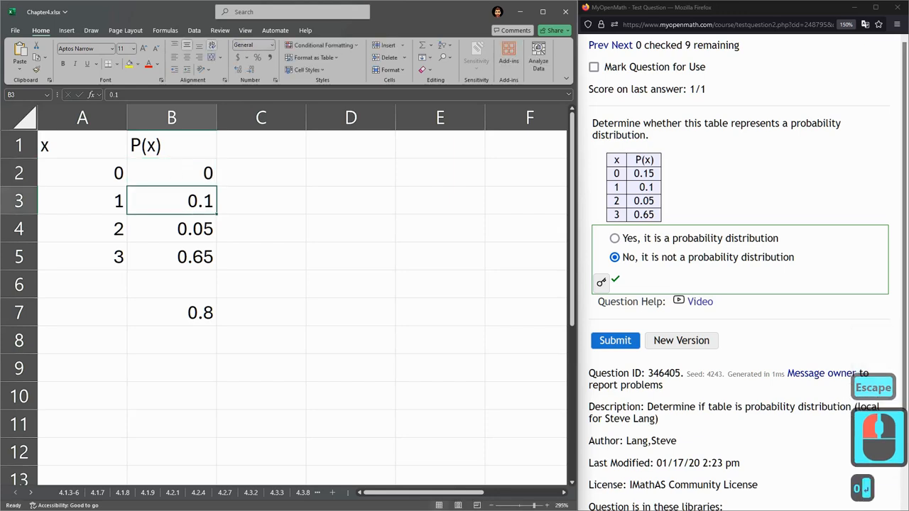
left_click(171, 173)
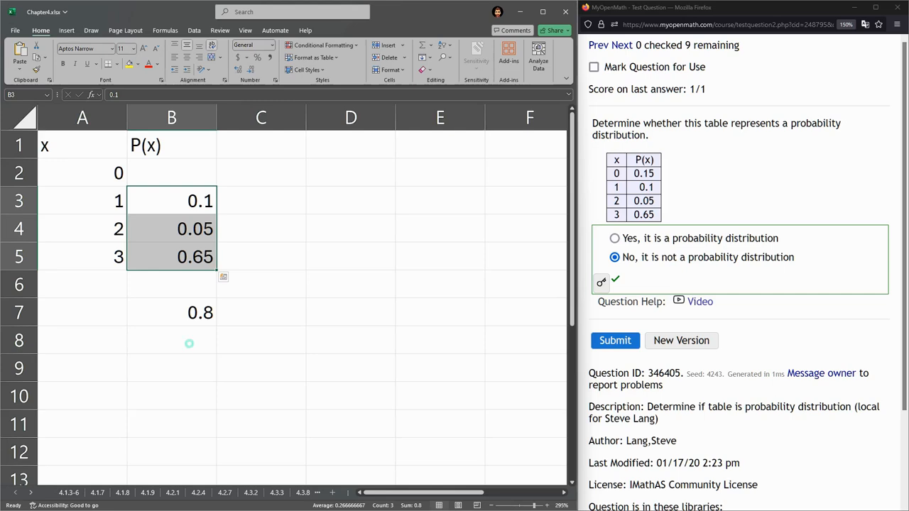
left_click(172, 367)
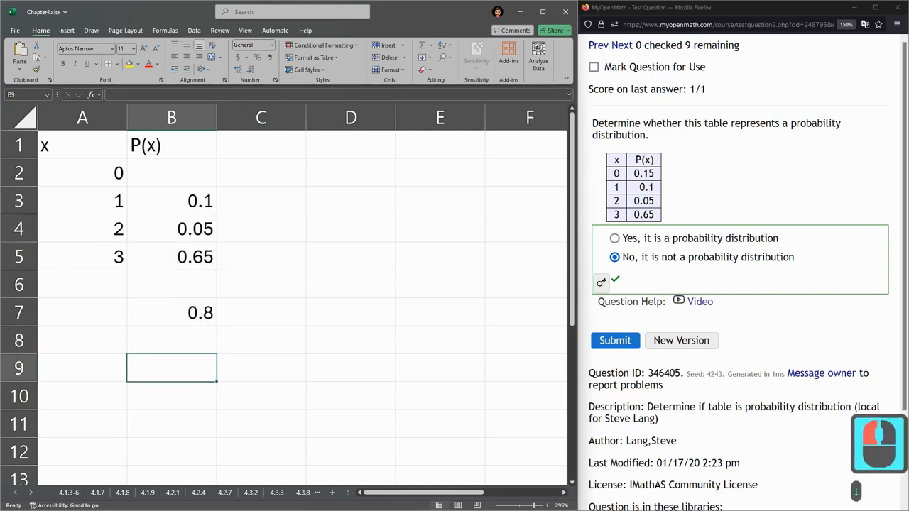
Step: Add a 1-0.8 row below the table computing the missing probability 0.2
type("1=")
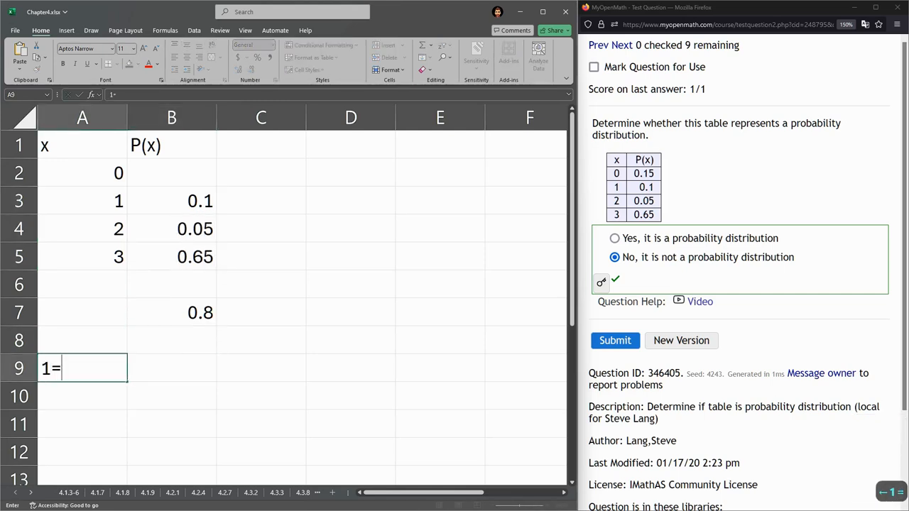
type("-")
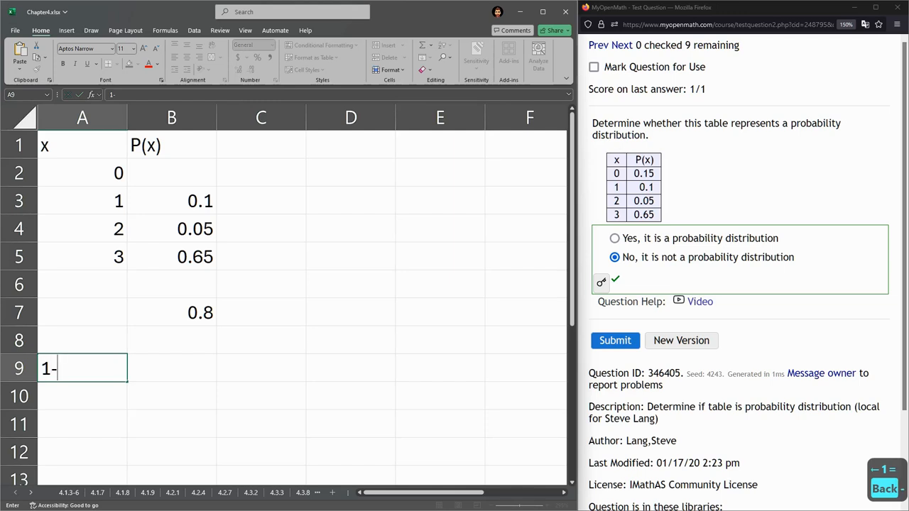
type(".")
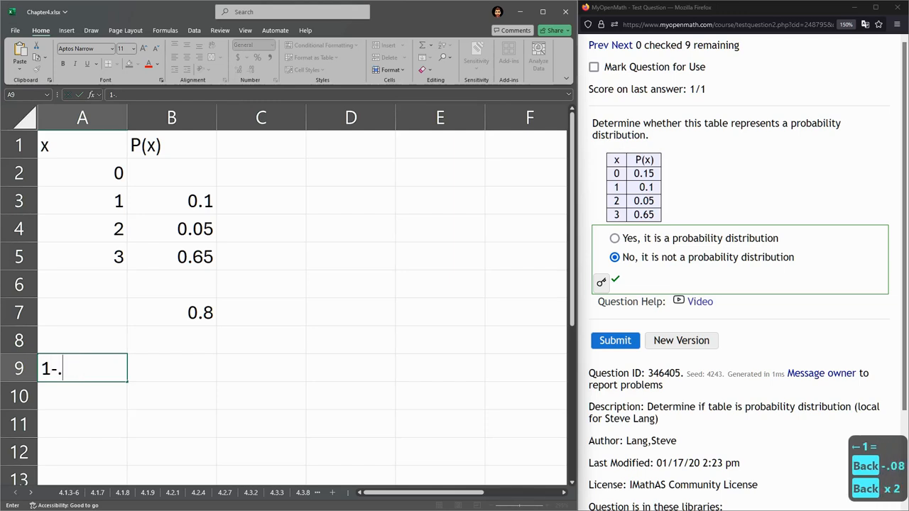
type("0.8")
left_click(172, 368)
type("=")
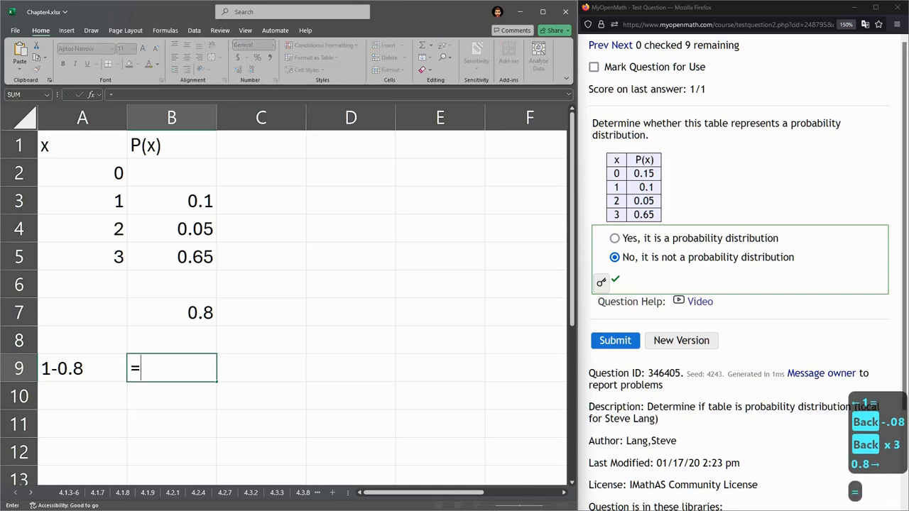
type("1")
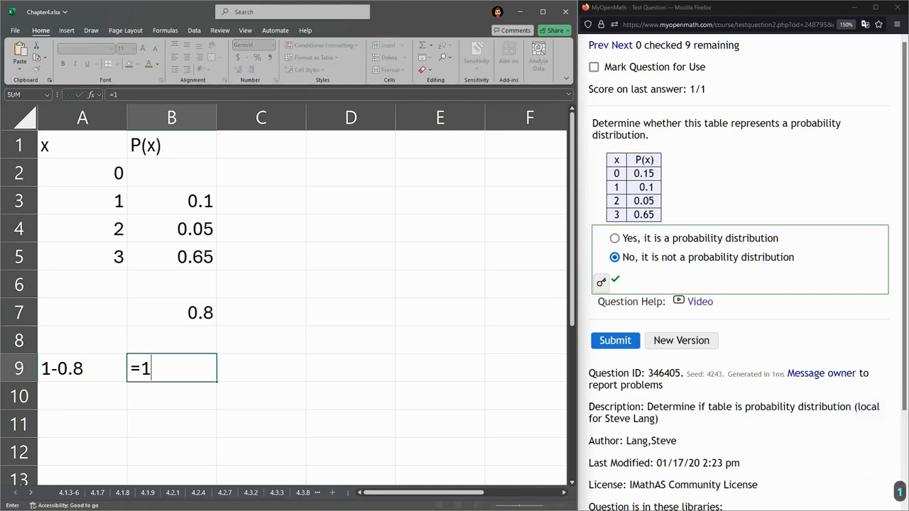
Step: Enter 0.2 as the x = 0 probability and check that the total now reaches 1
left_click(170, 313)
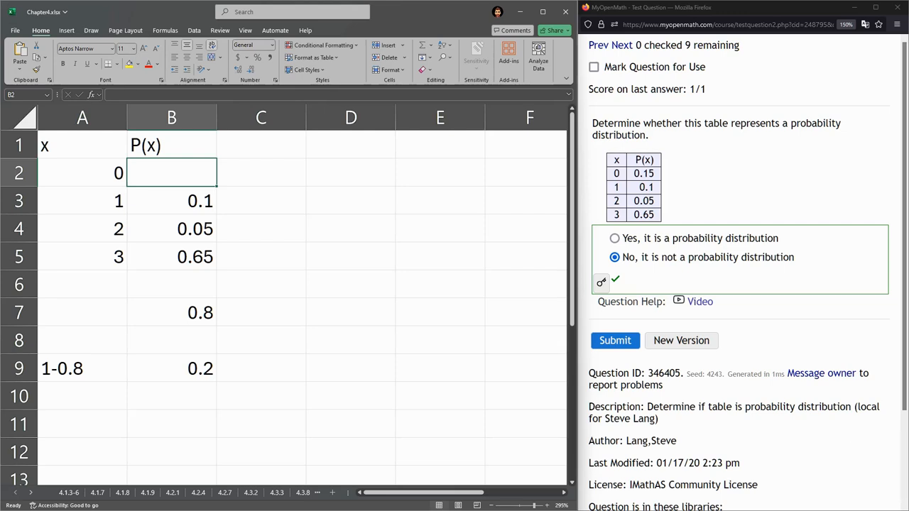
type(".2")
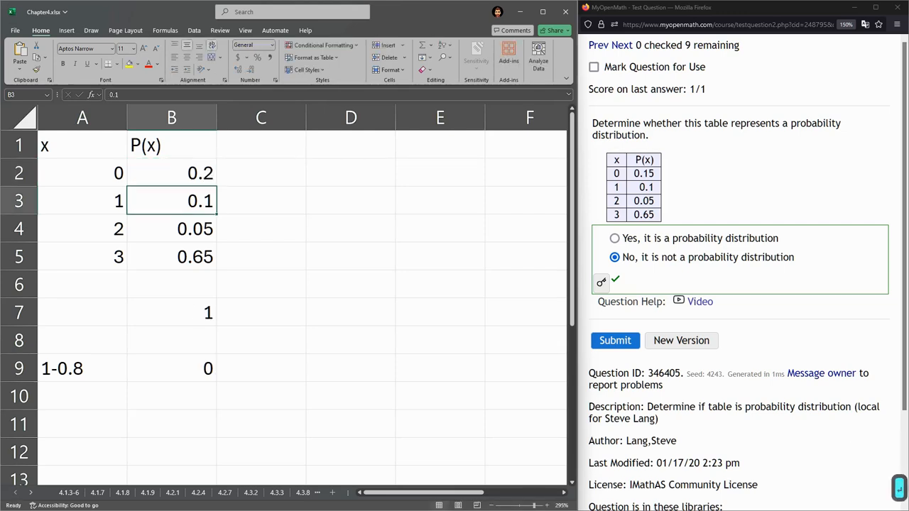
left_click(171, 312)
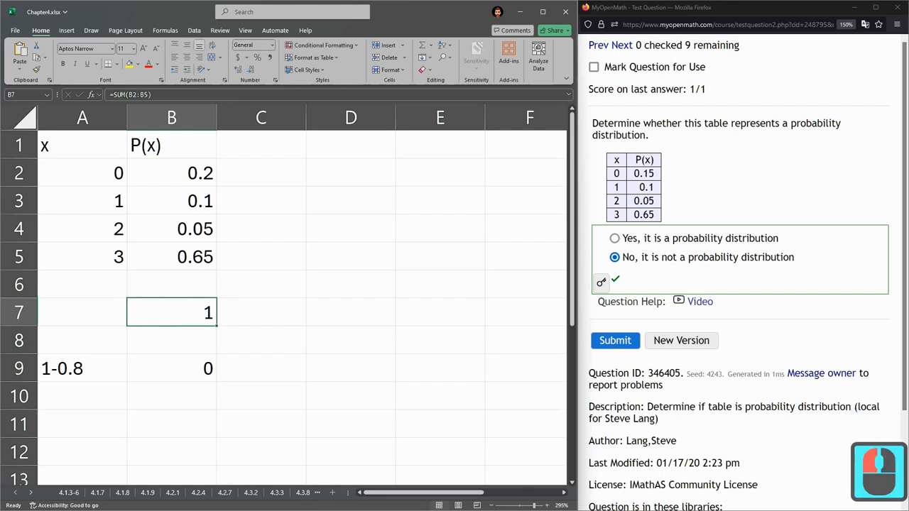
double_click(171, 312)
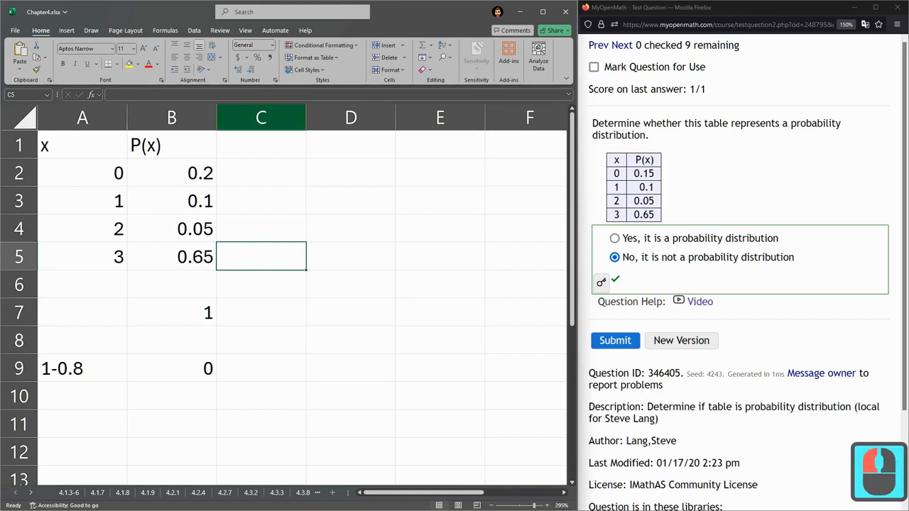
left_click(171, 173)
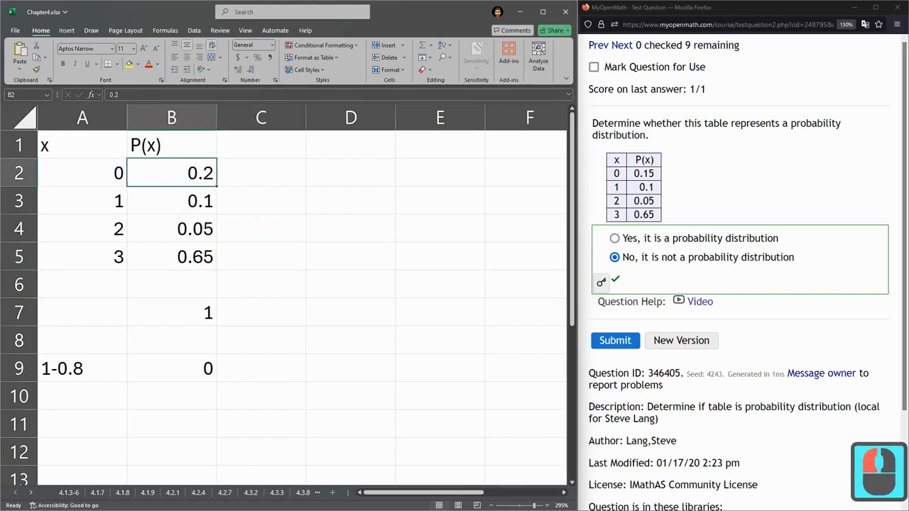
Step: Clear the 0.2 entry for x = 0 again, leaving the cell blank
double_click(170, 173)
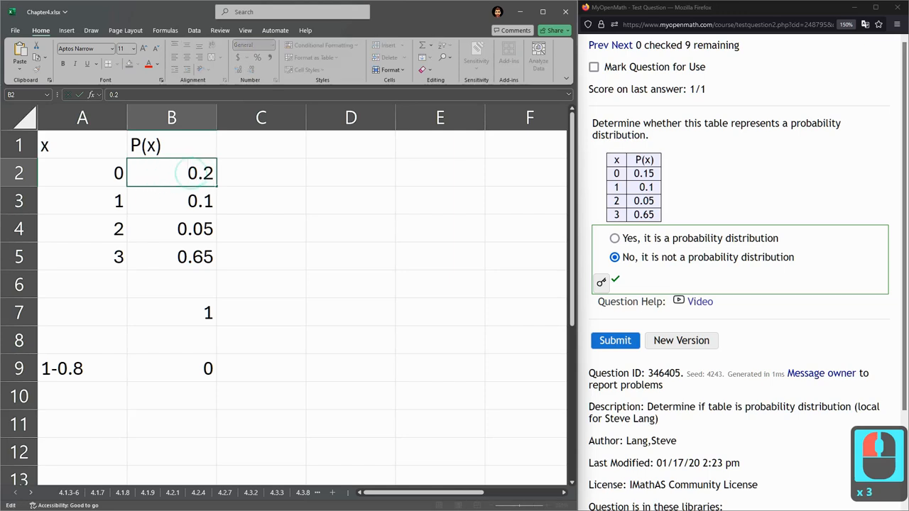
key("Delete")
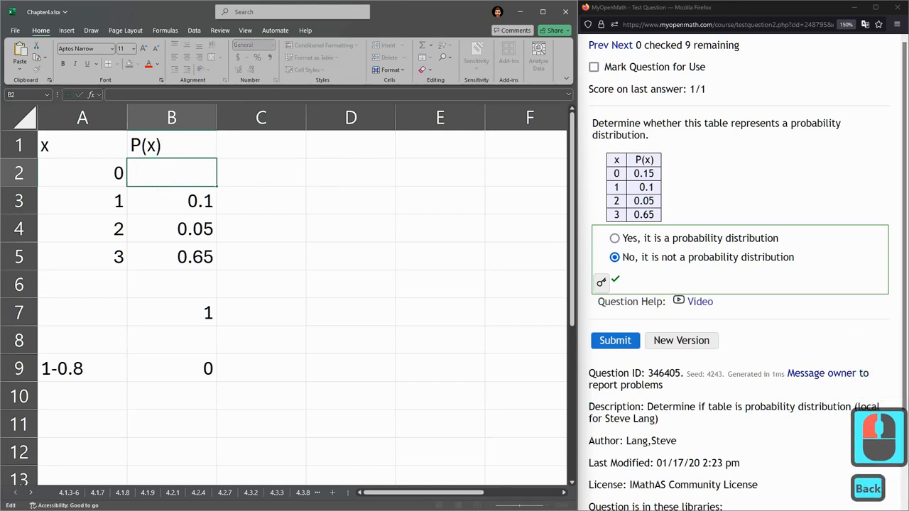